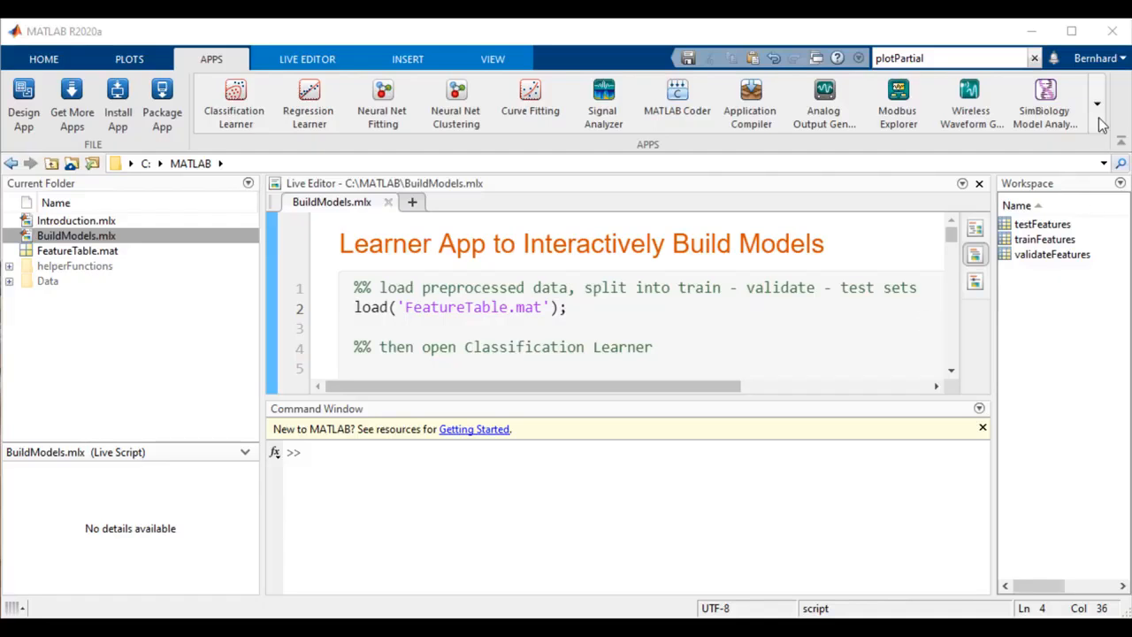
- Launch classificationLearner and begin a new session from workspace data
{"action": "left_click", "coordinate": [1098, 103]}
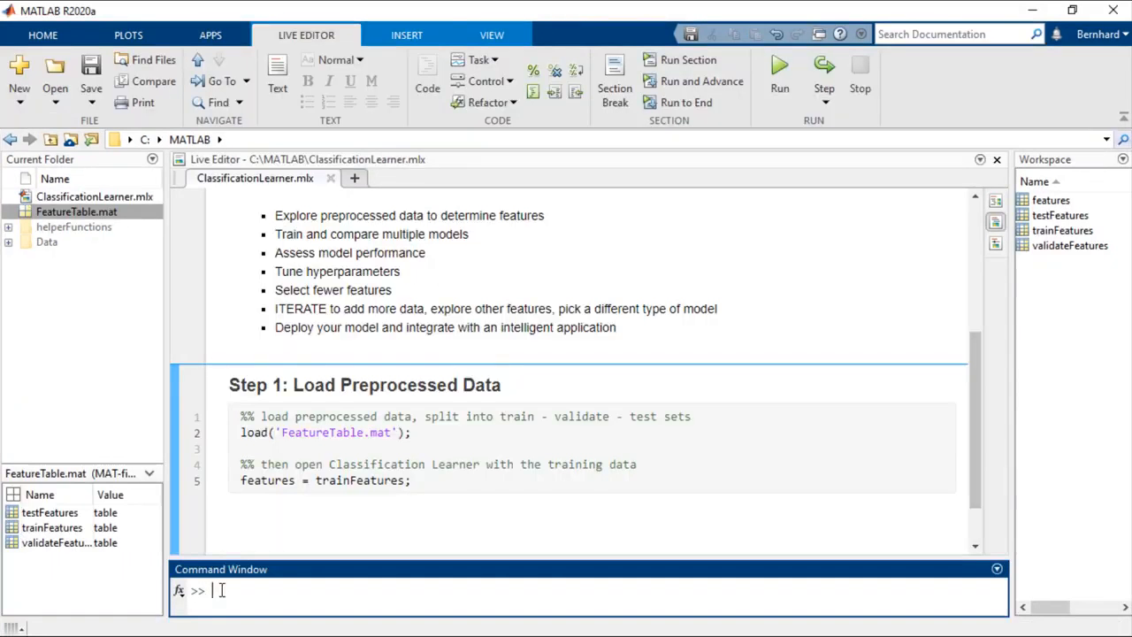
{"action": "type", "text": "classificationLearner"}
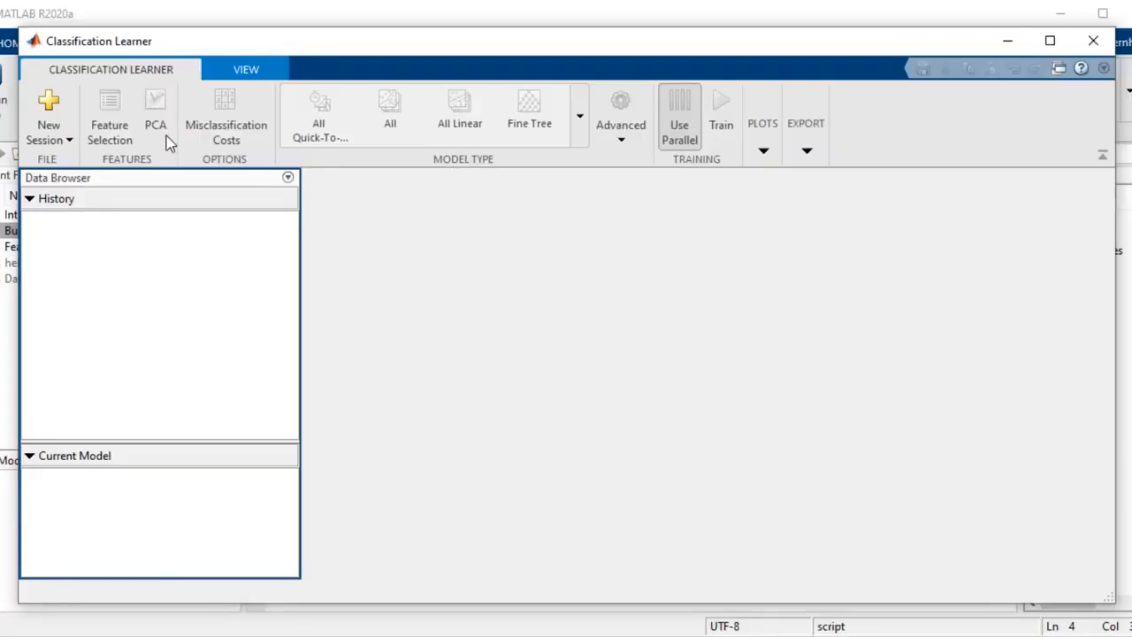
{"action": "left_click", "coordinate": [50, 124]}
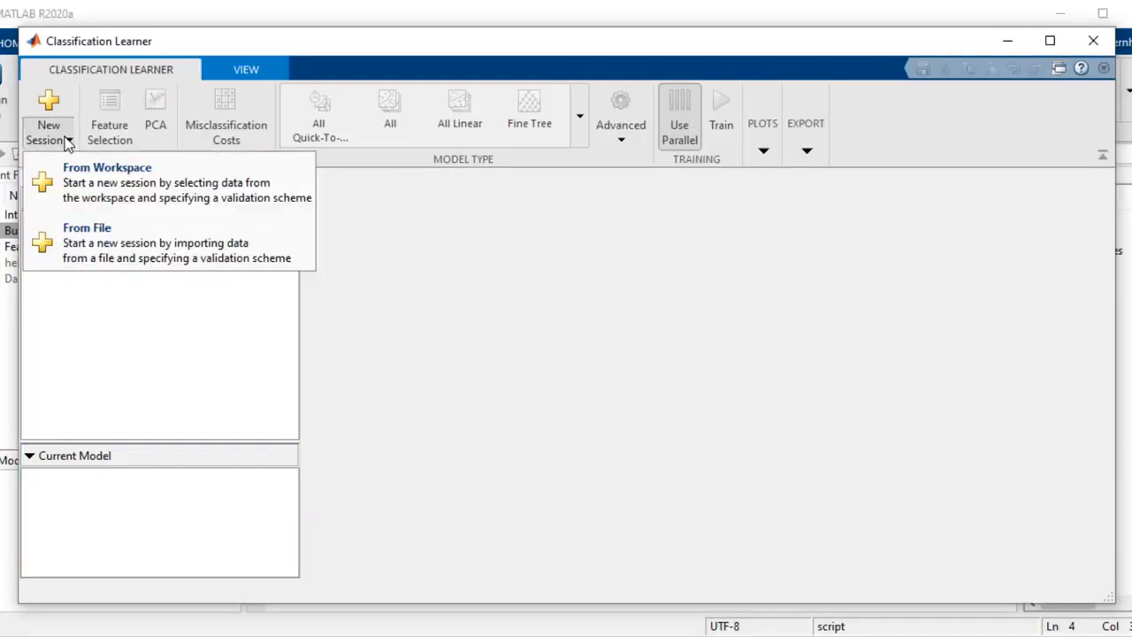
{"action": "left_click", "coordinate": [106, 181]}
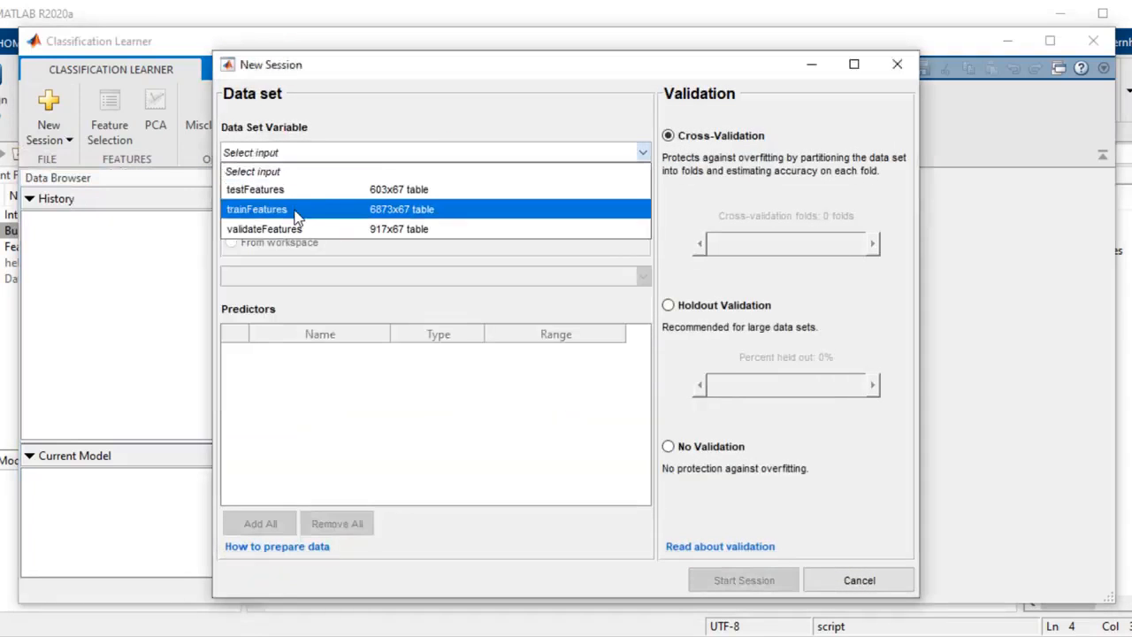
- Start the session on the trainFeatures table with a 25% holdout validation
{"action": "left_click", "coordinate": [256, 209]}
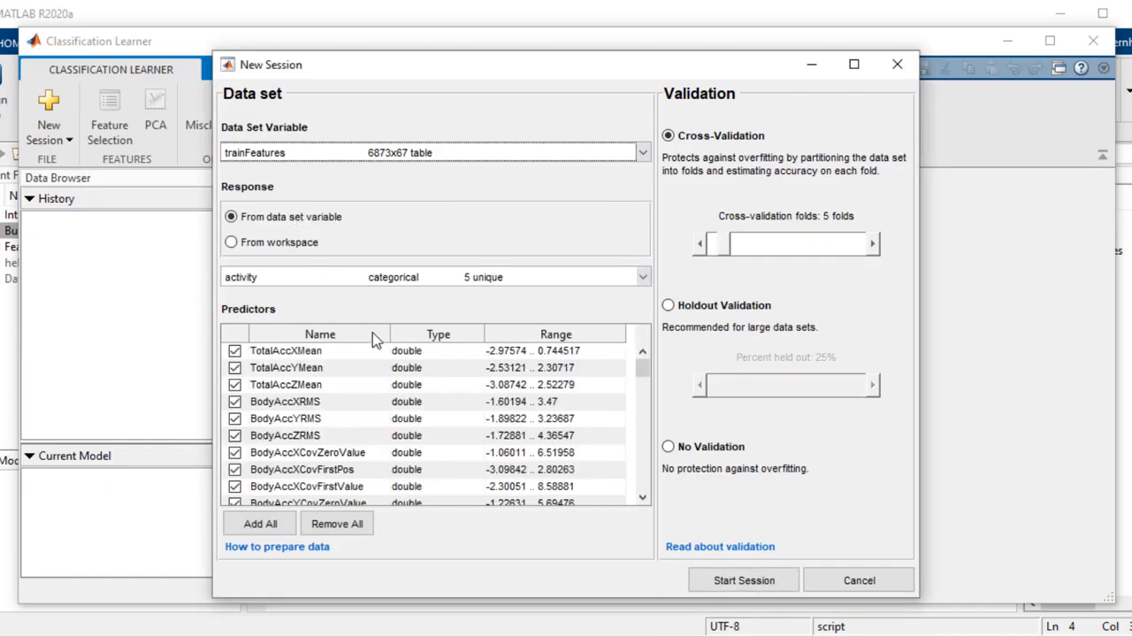
{"action": "left_click", "coordinate": [669, 304]}
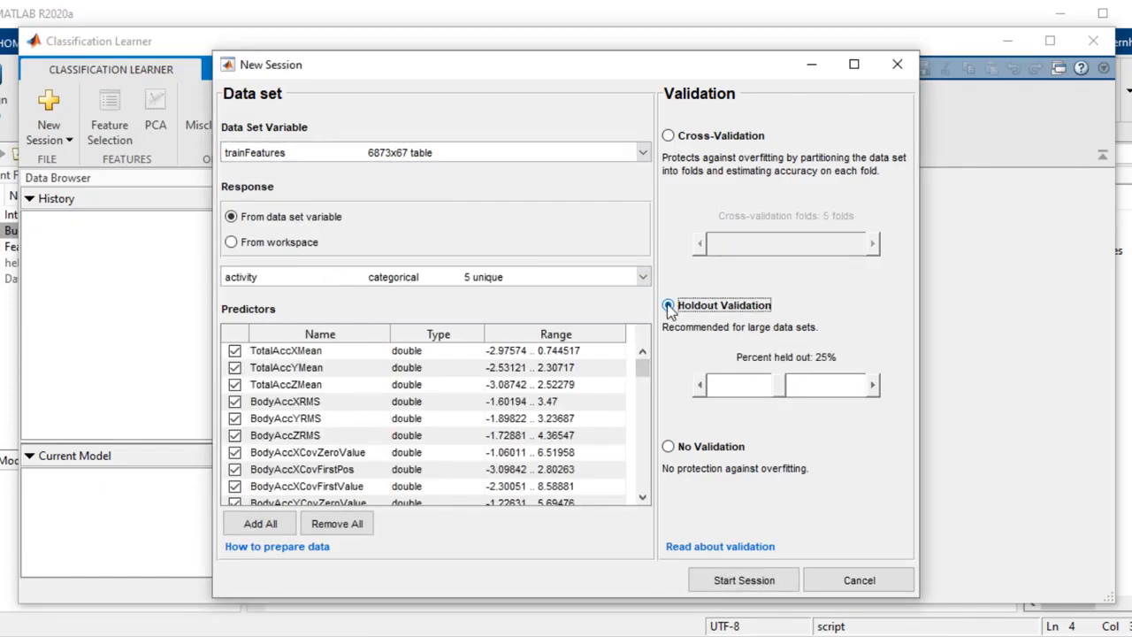
{"action": "left_click", "coordinate": [743, 580]}
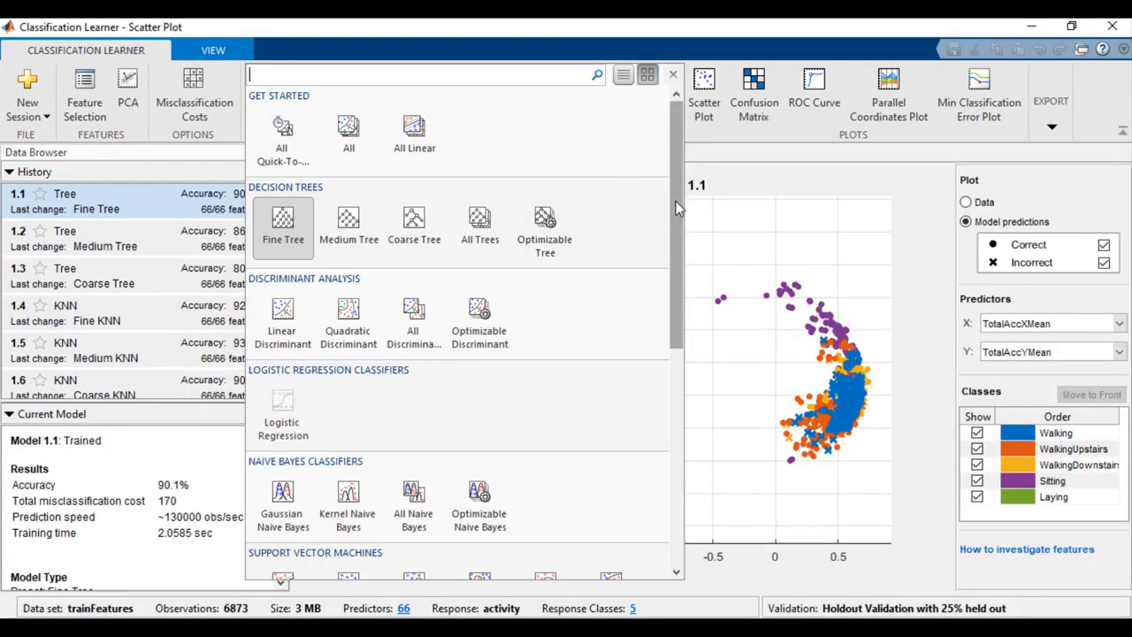
- Plot BodyAccXSpecPos1 against TotalAccXMean for model 1.1 and bring up the model type gallery
{"action": "scroll", "scroll_direction": "down", "scroll_amount": 3}
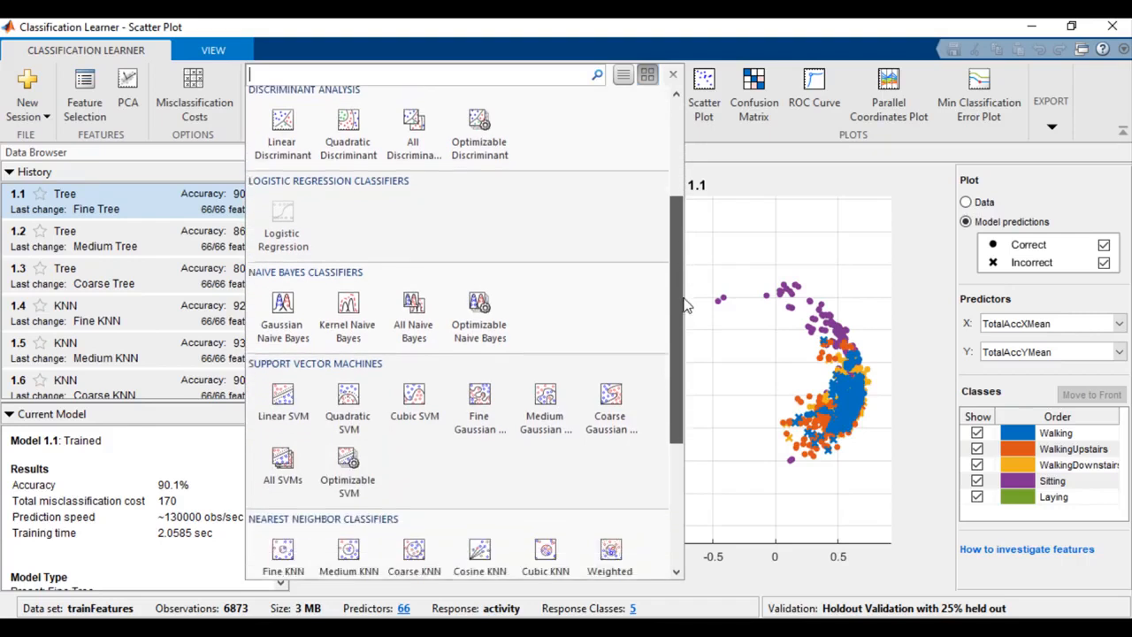
{"action": "scroll", "scroll_direction": "down", "scroll_amount": 3}
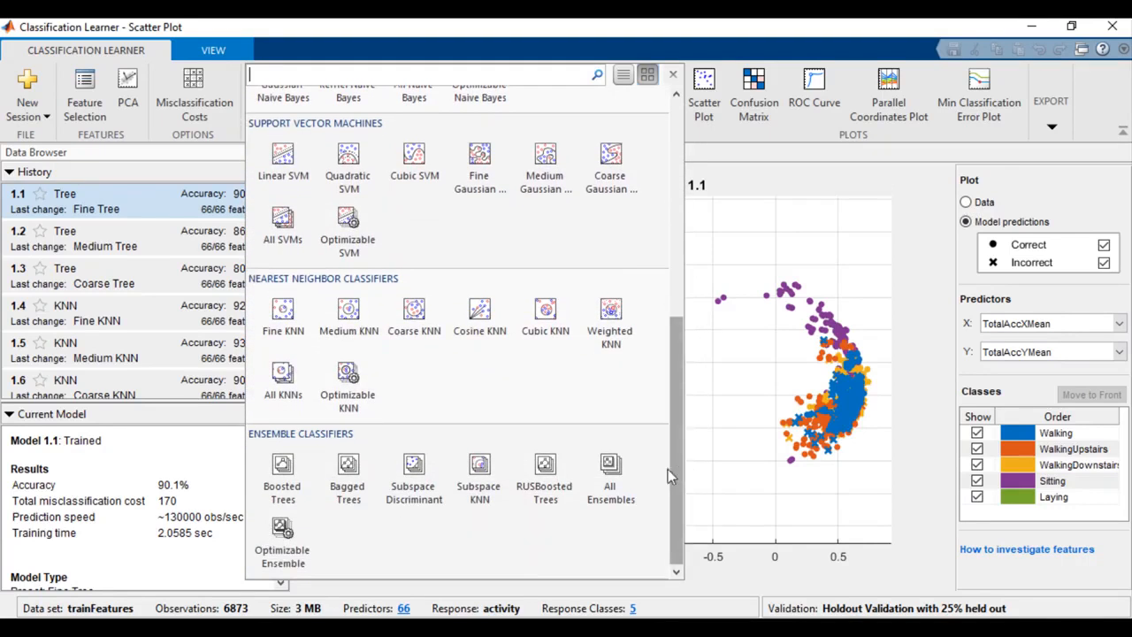
{"action": "mouse_move", "coordinate": [347, 474]}
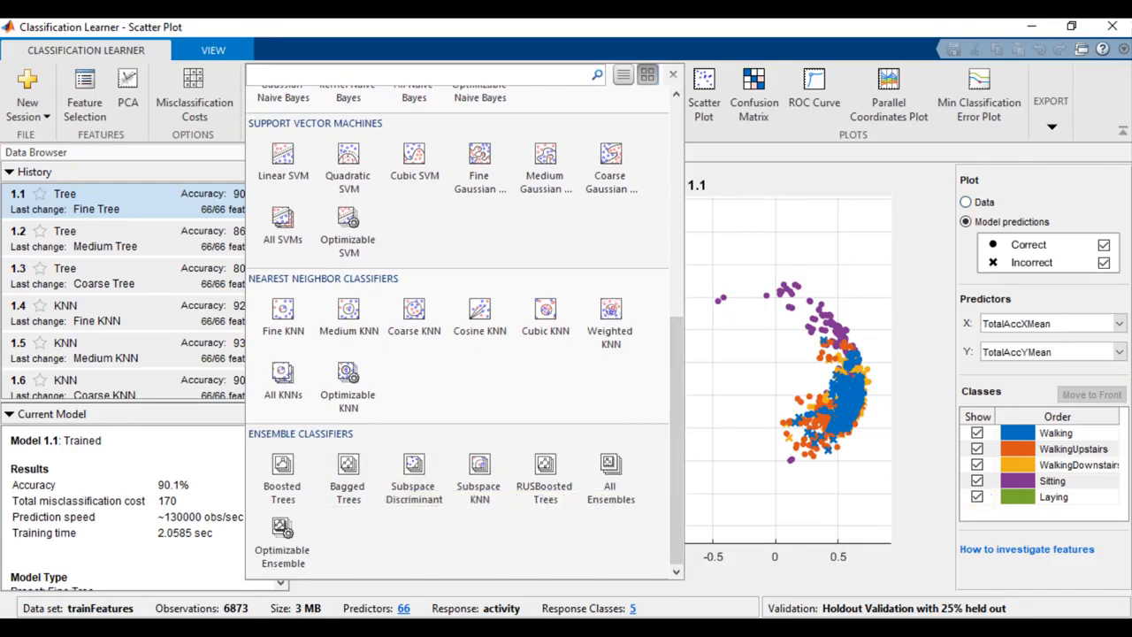
{"action": "left_click", "coordinate": [1107, 352]}
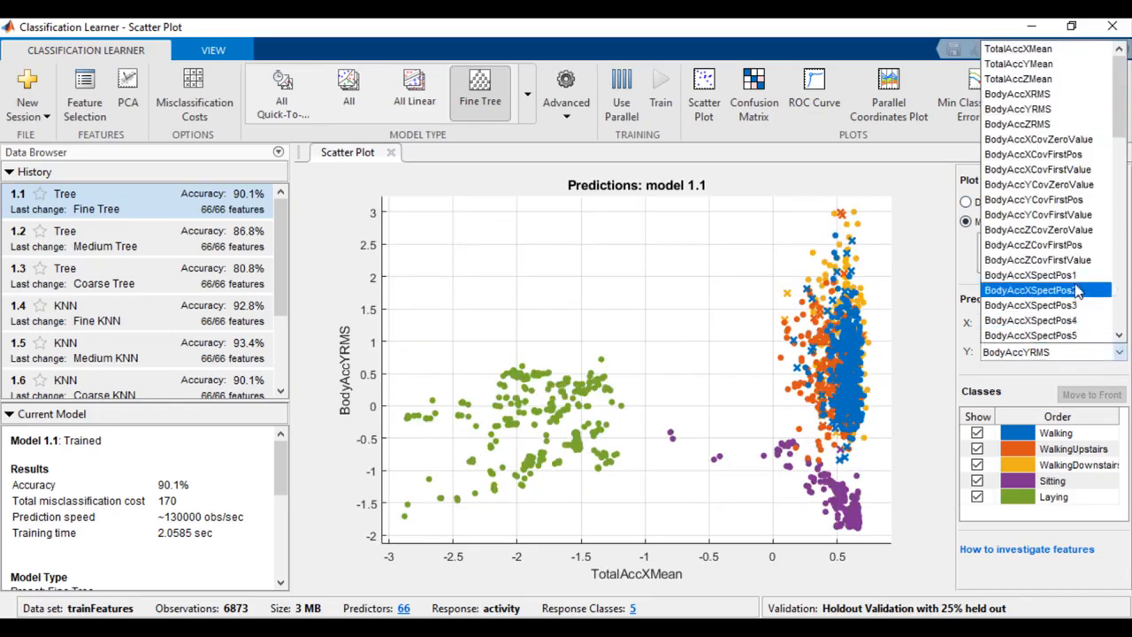
{"action": "left_click", "coordinate": [1044, 290]}
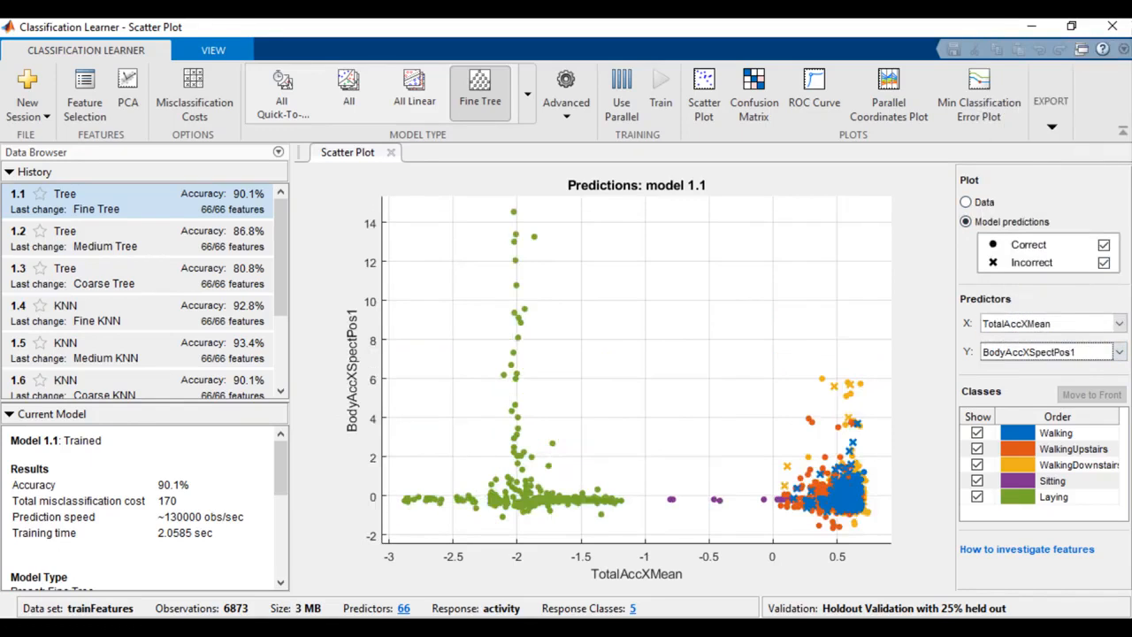
{"action": "left_click", "coordinate": [520, 92]}
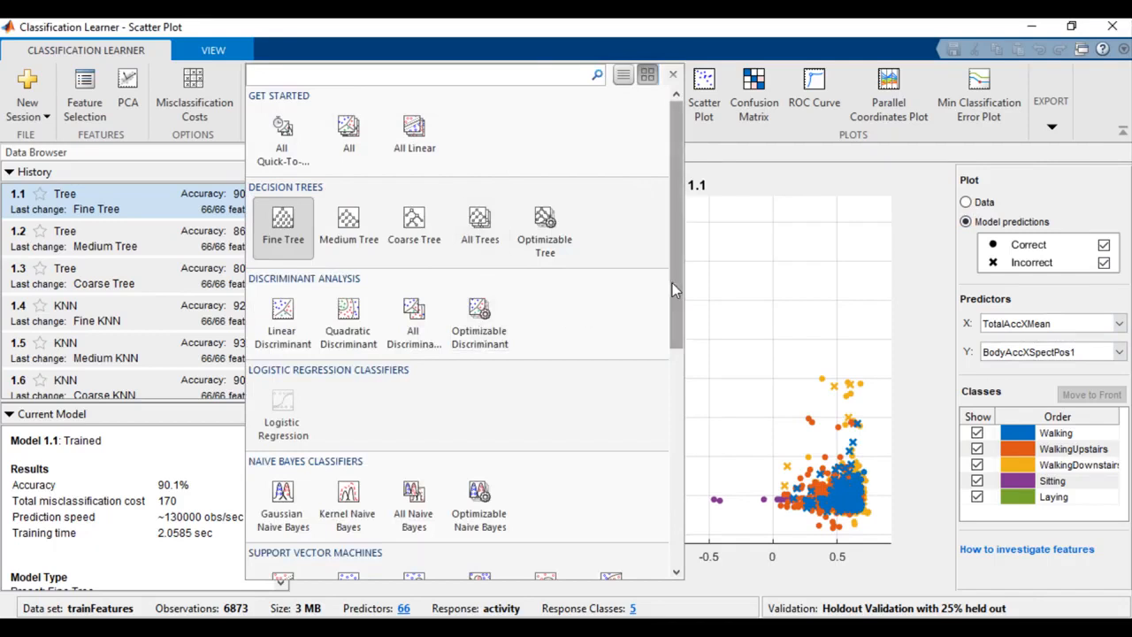
- Train a Boosted Trees ensemble as model 2, reaching 92.7% accuracy with predictions plotted
{"action": "scroll", "scroll_direction": "down", "scroll_amount": 3}
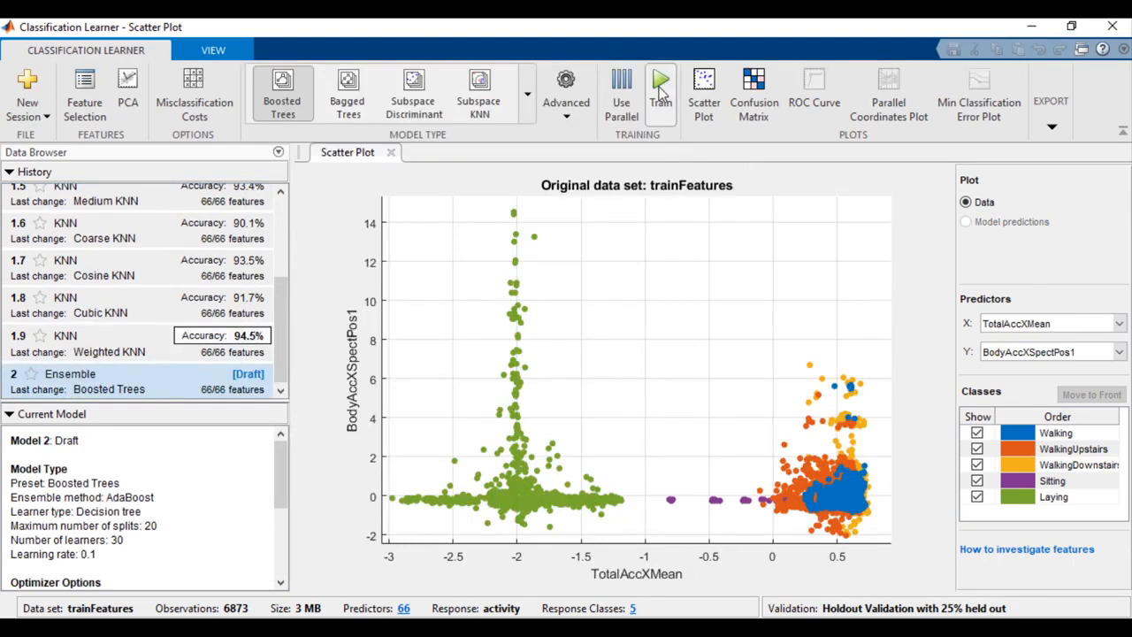
{"action": "left_click", "coordinate": [660, 85]}
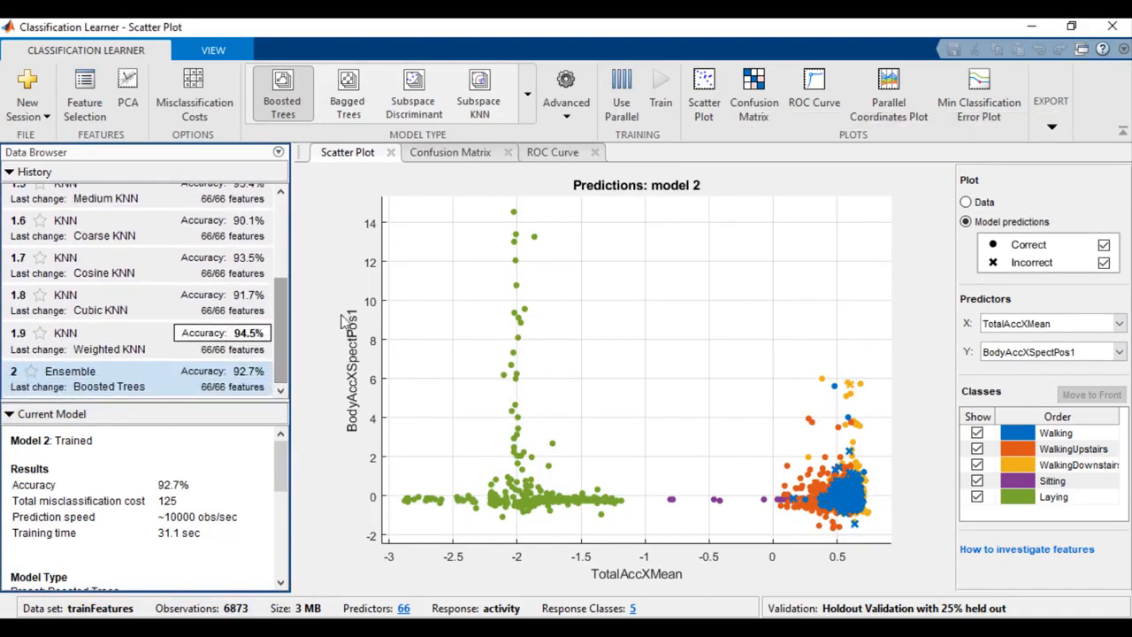
{"action": "left_click", "coordinate": [1104, 244]}
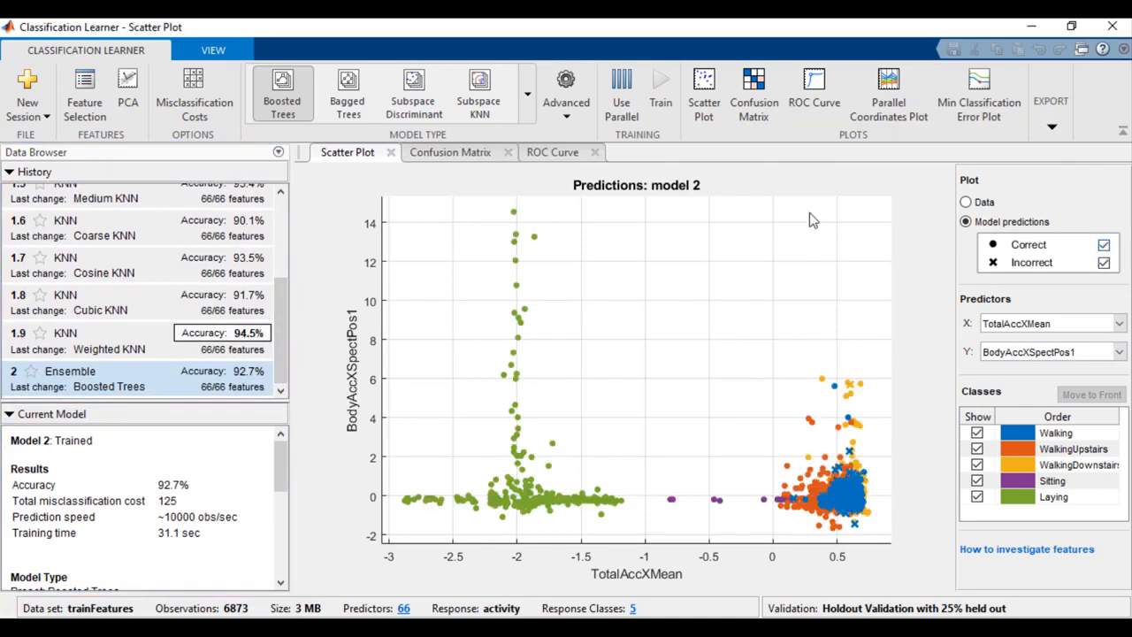
- View model 2's confusion matrix, then make weighted KNN model 1.9 (94.5%) current with its scatter plot
{"action": "left_click", "coordinate": [754, 92]}
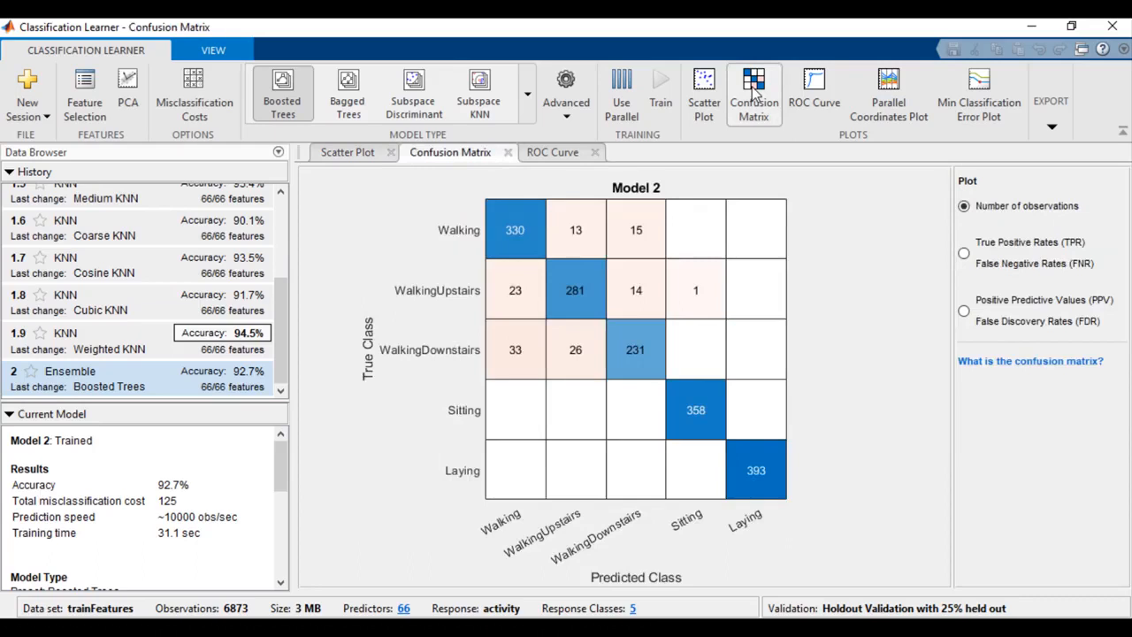
{"action": "left_click", "coordinate": [814, 89]}
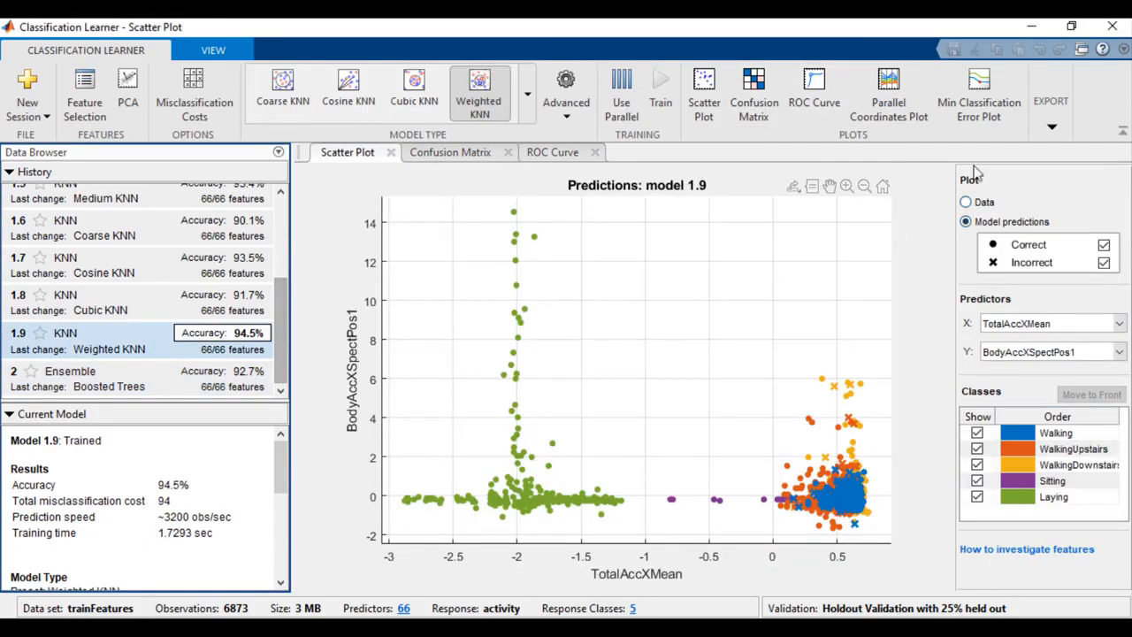
{"action": "left_click", "coordinate": [753, 85]}
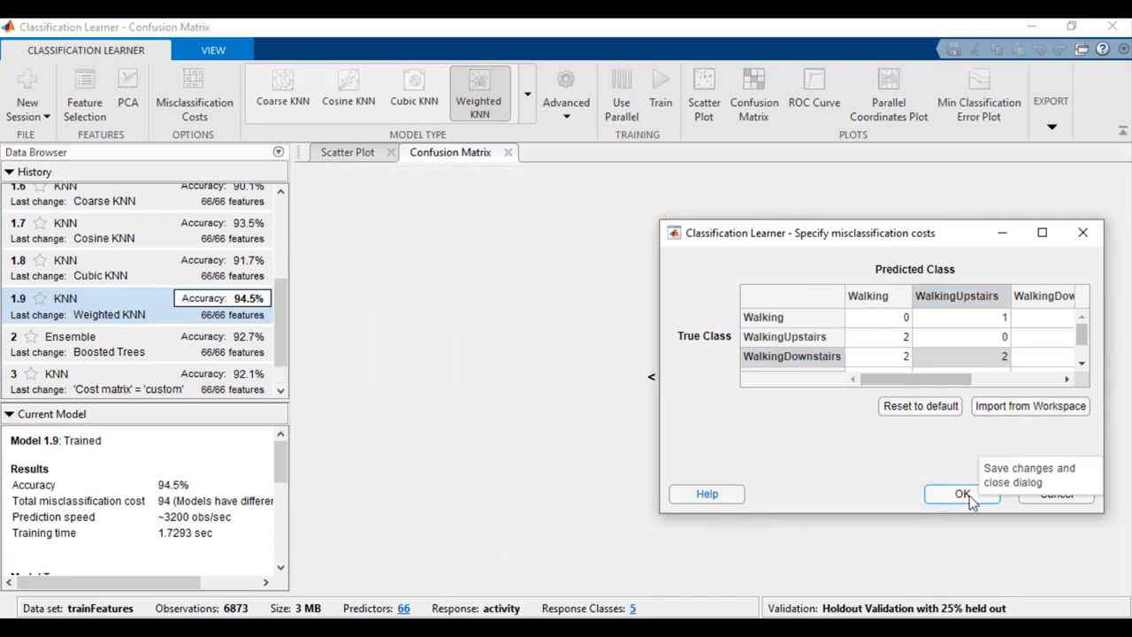
- Apply the custom misclassification costs and train the cost-weighted KNN as model 4
{"action": "left_click", "coordinate": [963, 494]}
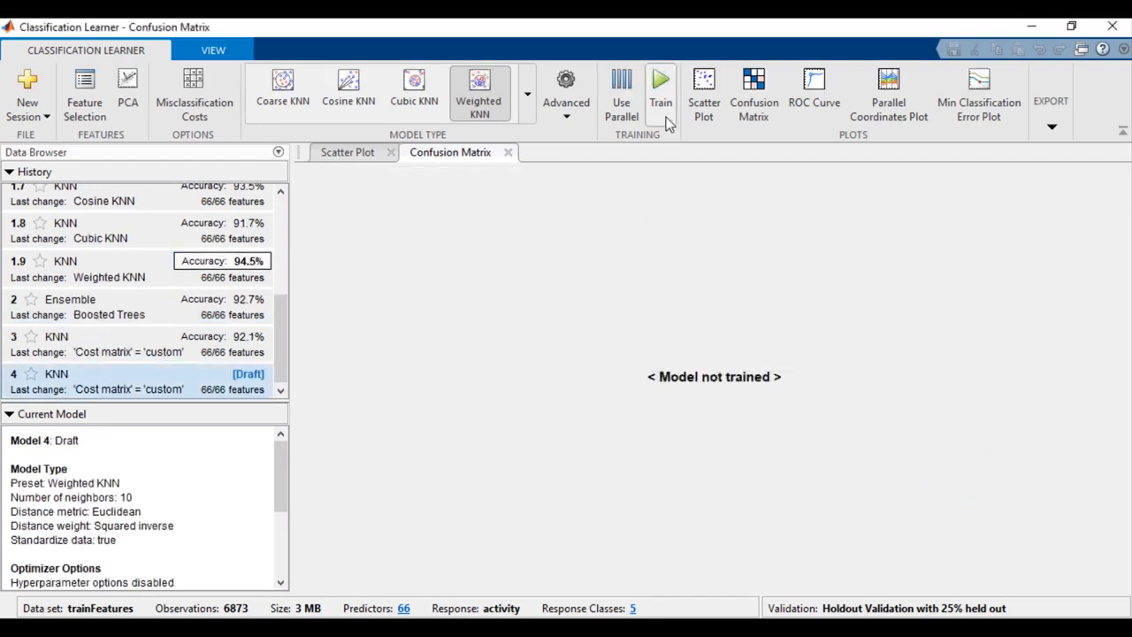
{"action": "left_click", "coordinate": [659, 85]}
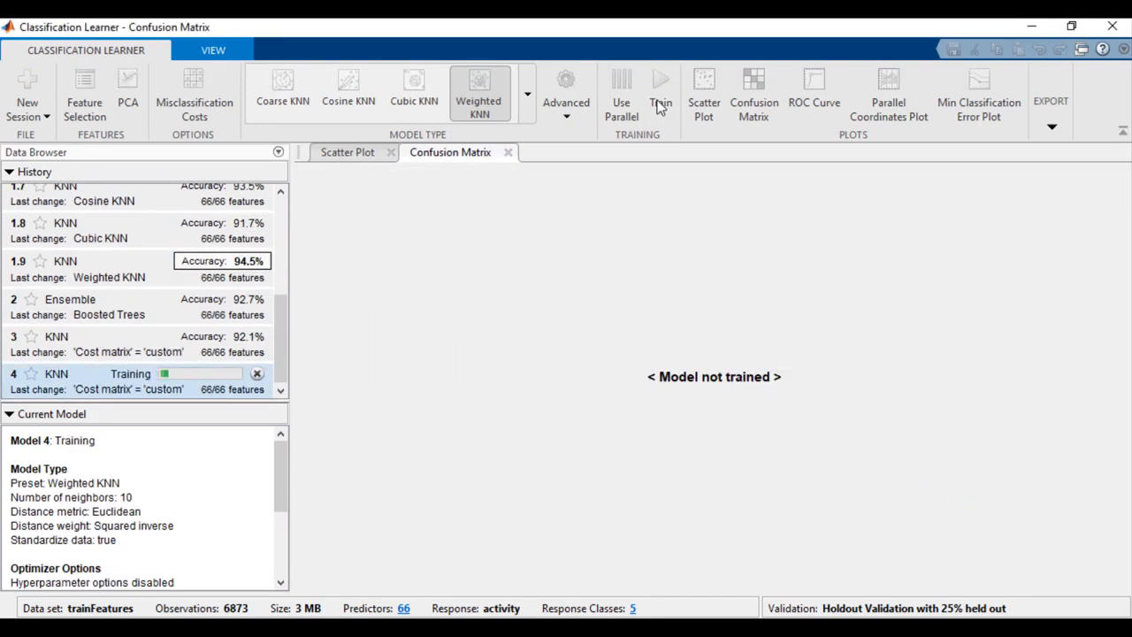
{"action": "left_click", "coordinate": [660, 79]}
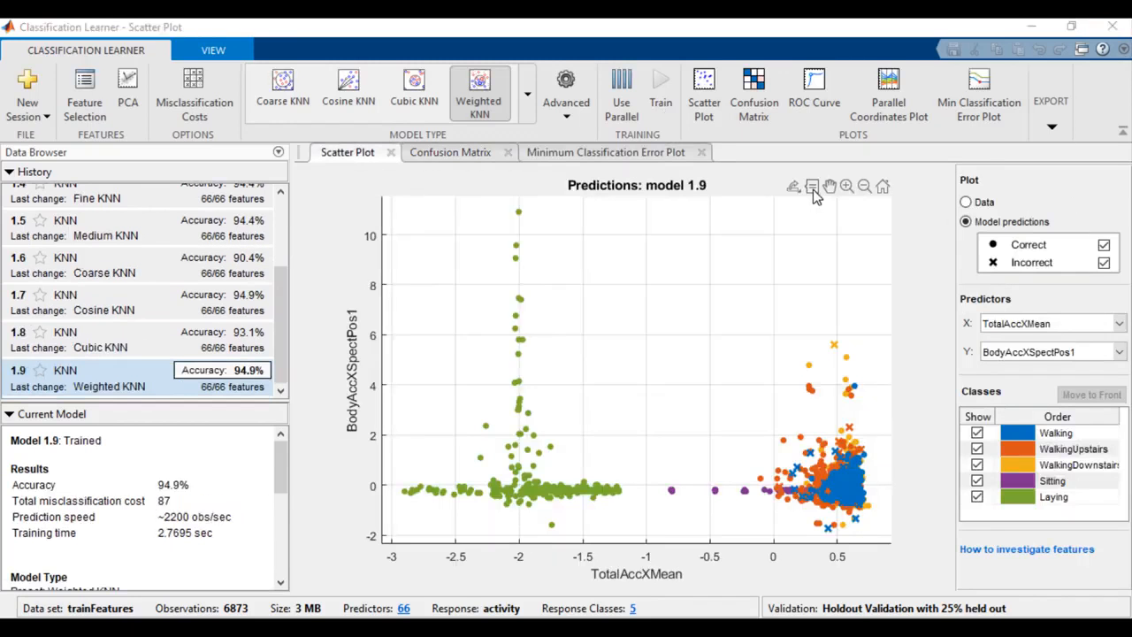
{"action": "mouse_move", "coordinate": [828, 258]}
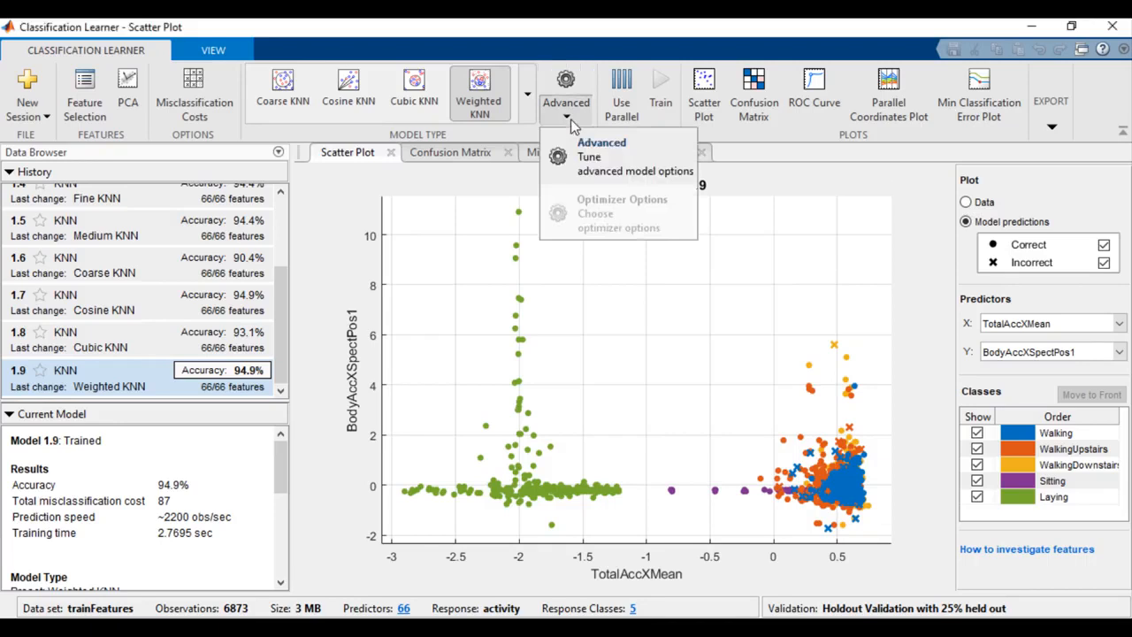
- Review the KNN's advanced settings and untick one predictor in Feature Selection to create a draft model
{"action": "left_click", "coordinate": [589, 156]}
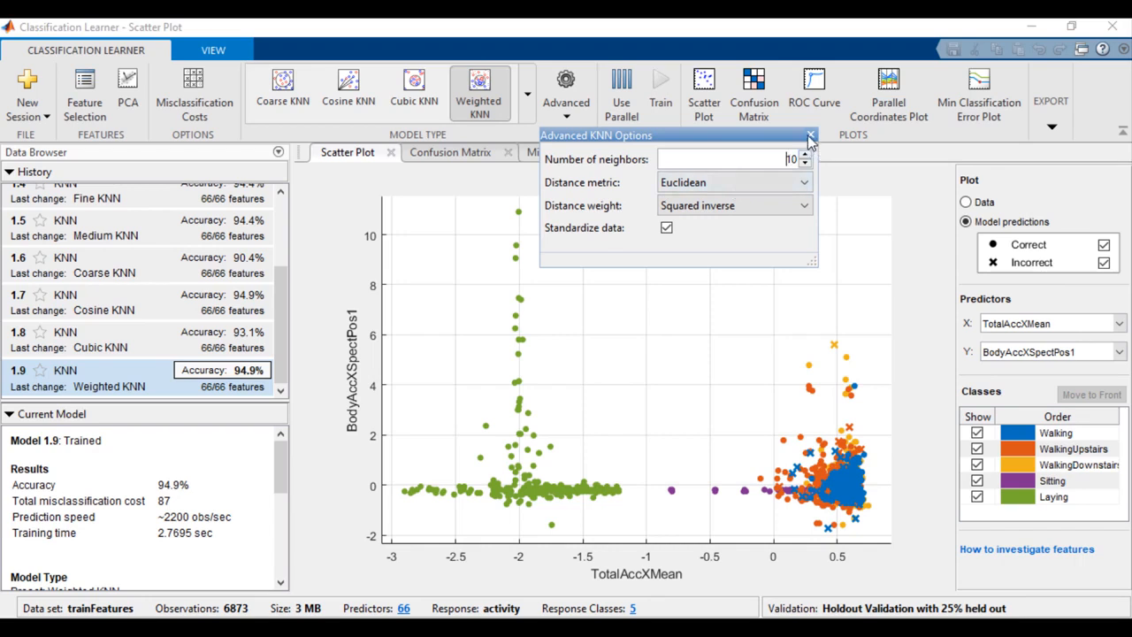
{"action": "left_click", "coordinate": [811, 135]}
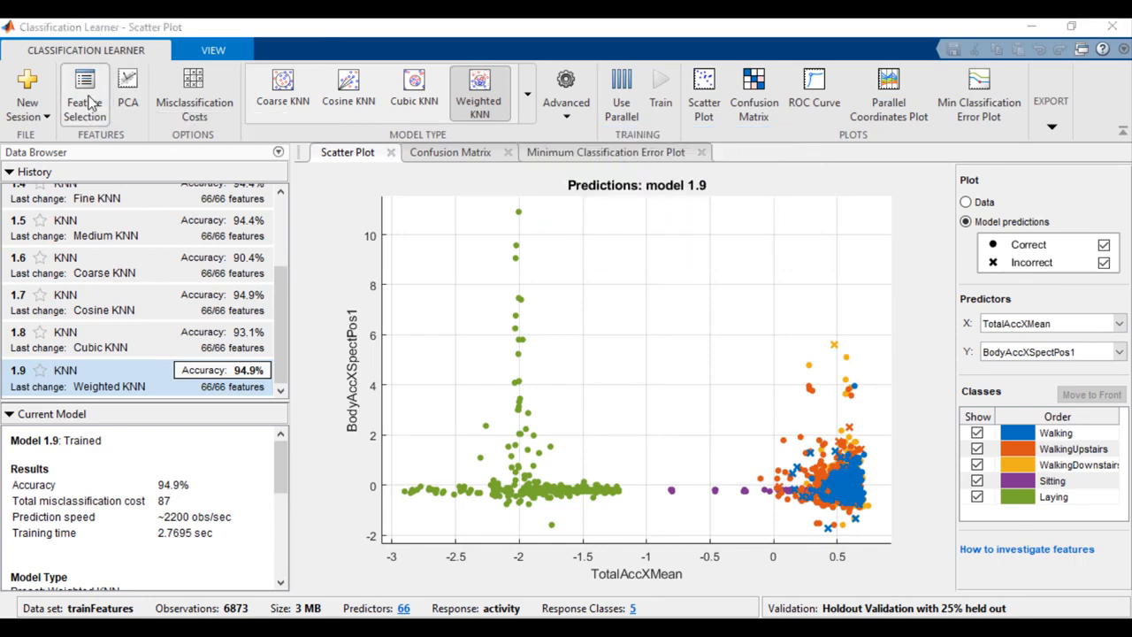
{"action": "left_click", "coordinate": [79, 85]}
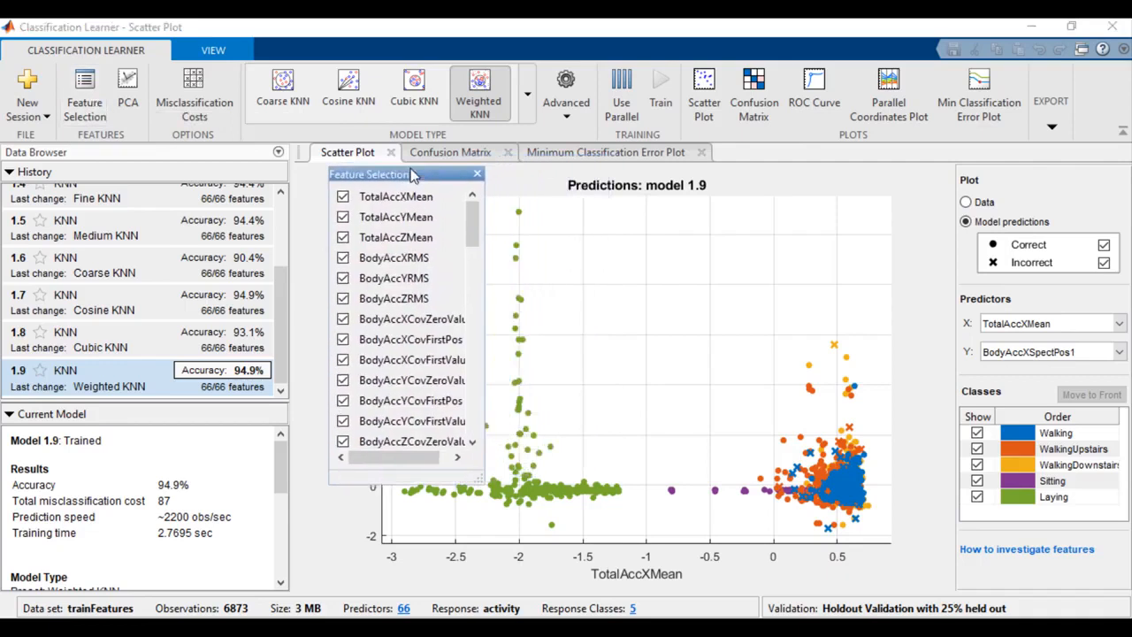
{"action": "scroll", "scroll_direction": "down", "scroll_amount": 3}
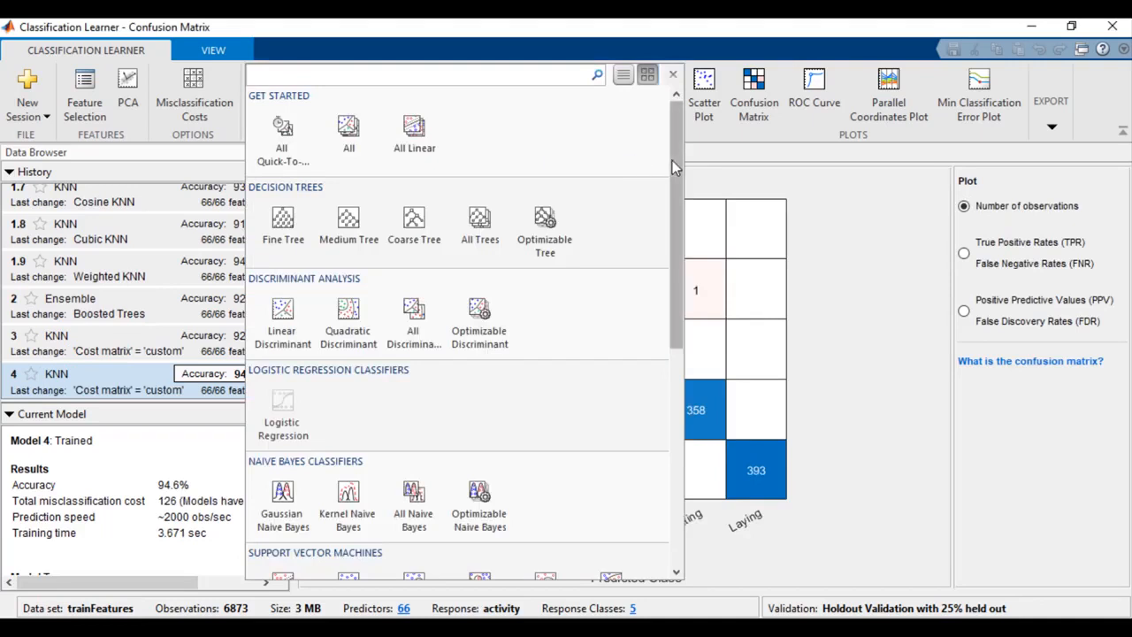
{"action": "scroll", "scroll_direction": "down", "scroll_amount": 3}
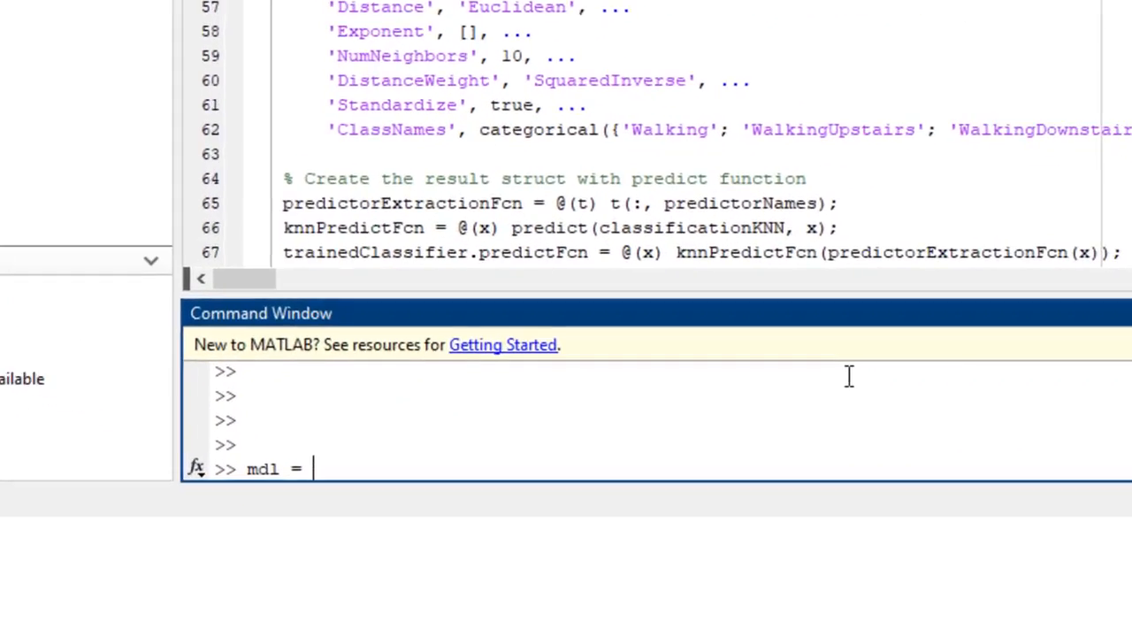
{"action": "type", "text": "fitauto(trainFeatures,'"}
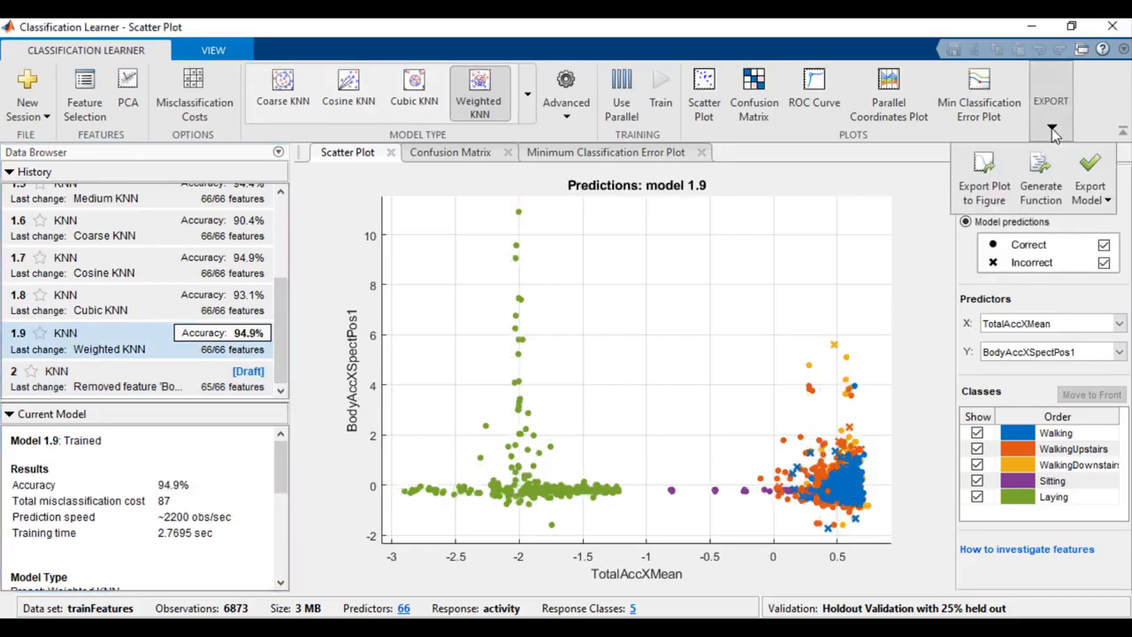
- Export the weighted KNN to the workspace as trainedModel
{"action": "left_click", "coordinate": [1090, 177]}
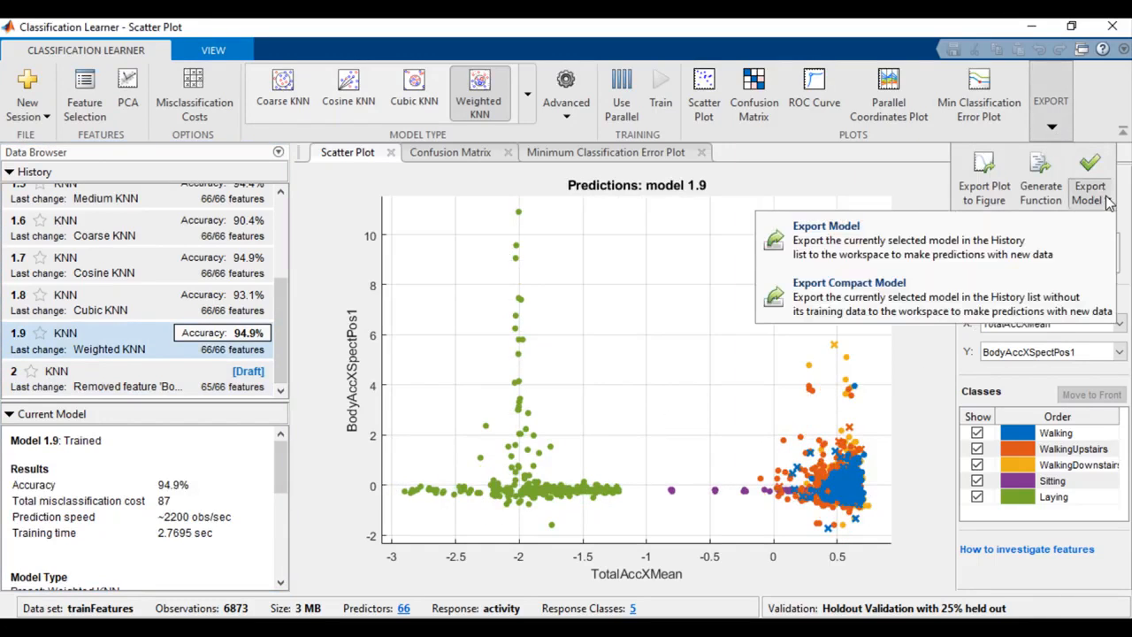
{"action": "left_click", "coordinate": [824, 227]}
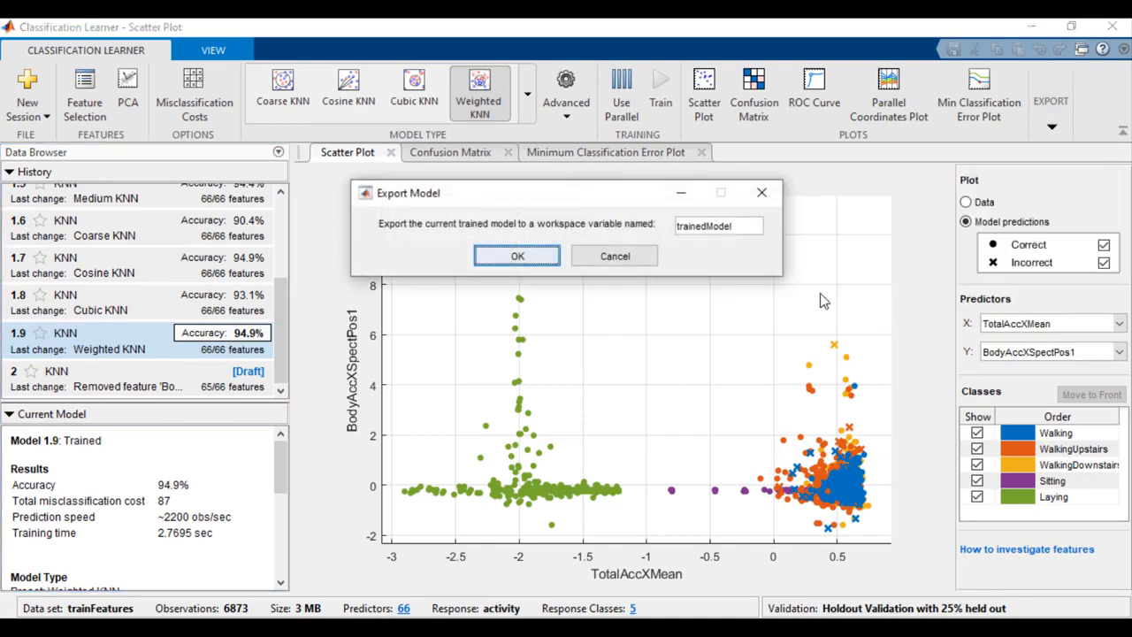
{"action": "left_click", "coordinate": [516, 255]}
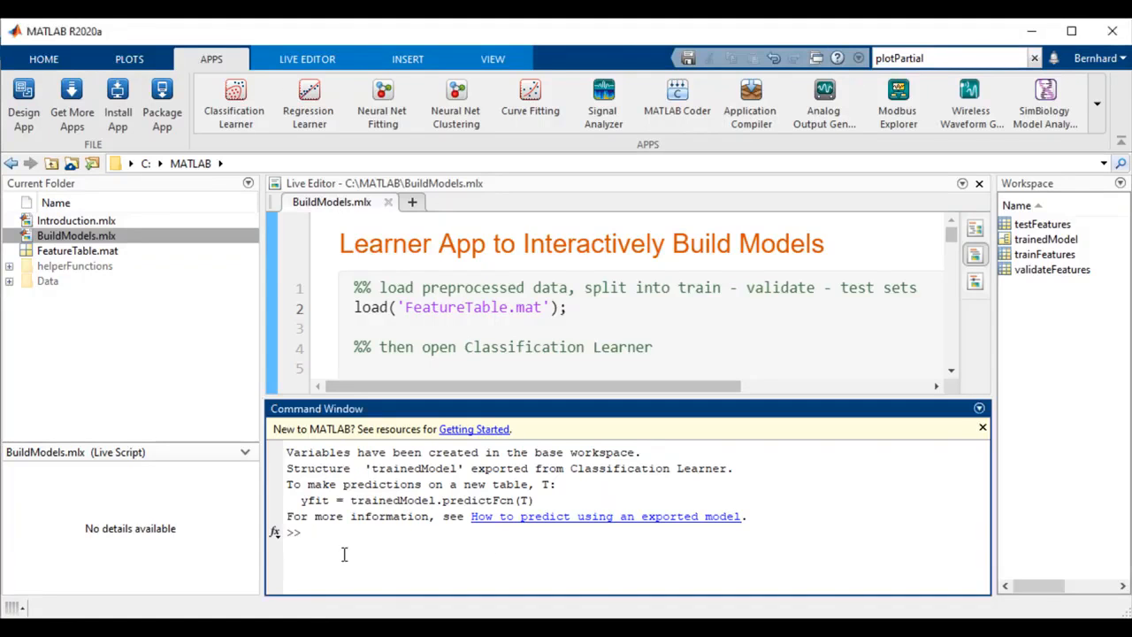
- Call trainedModel.predictFcn at the command line and scroll through the generated training function
{"action": "type", "text": "pred = trainedModel.predictFcn("}
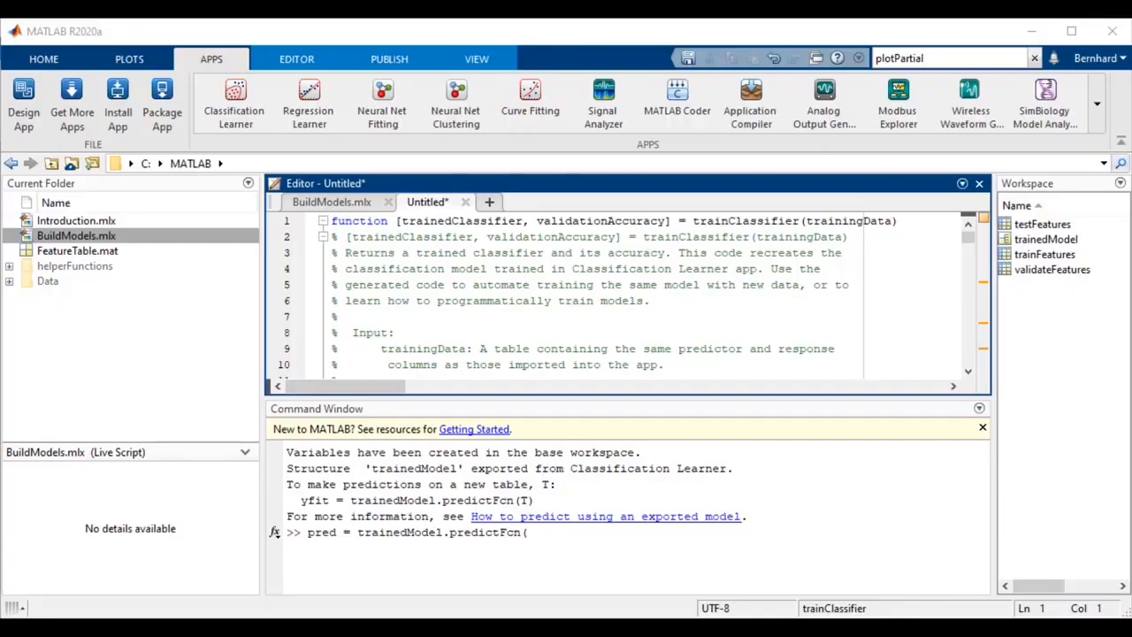
{"action": "scroll", "scroll_direction": "down", "scroll_amount": 3}
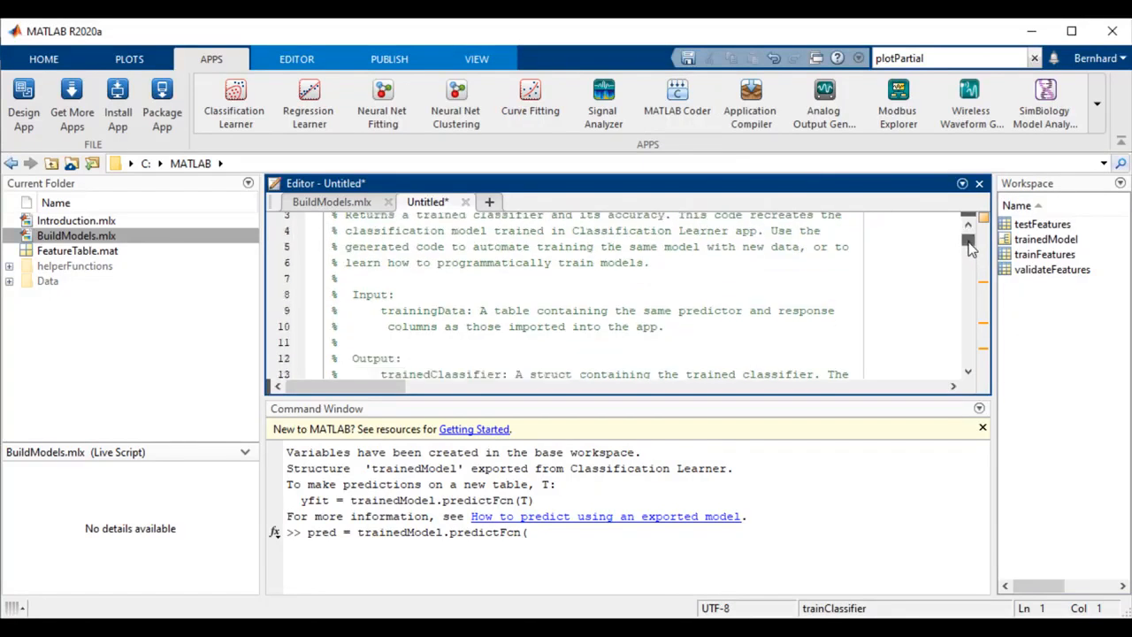
{"action": "scroll", "scroll_direction": "down", "scroll_amount": 3}
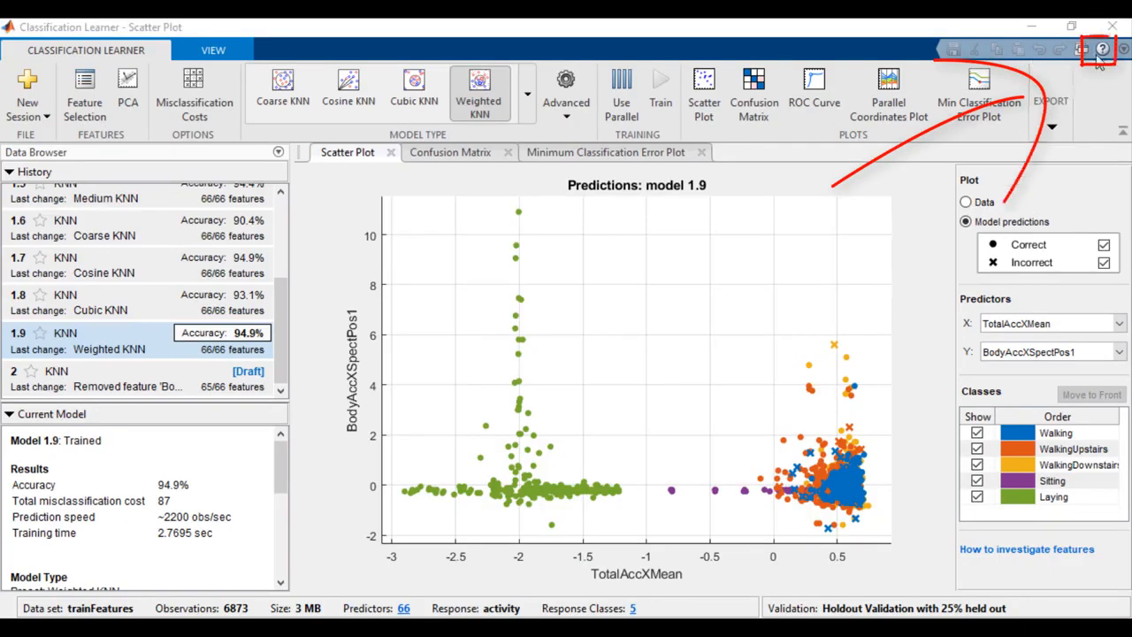
- Open the Classification Learner docs and scroll to the Characteristics of Classifier Types comparison table
{"action": "left_click", "coordinate": [1089, 49]}
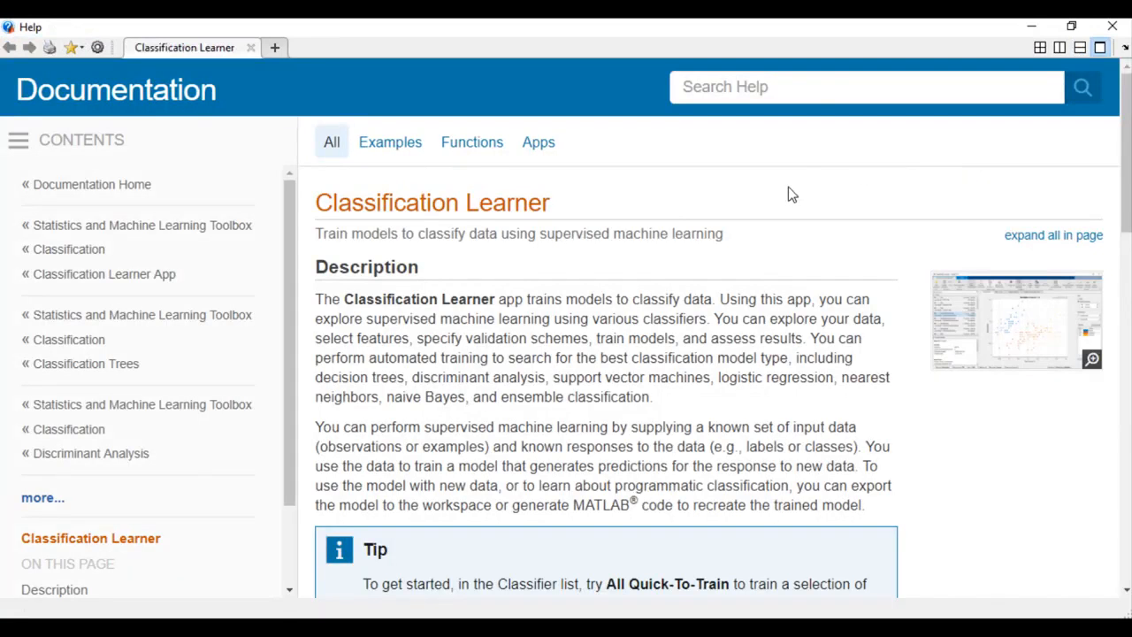
{"action": "mouse_move", "coordinate": [593, 315]}
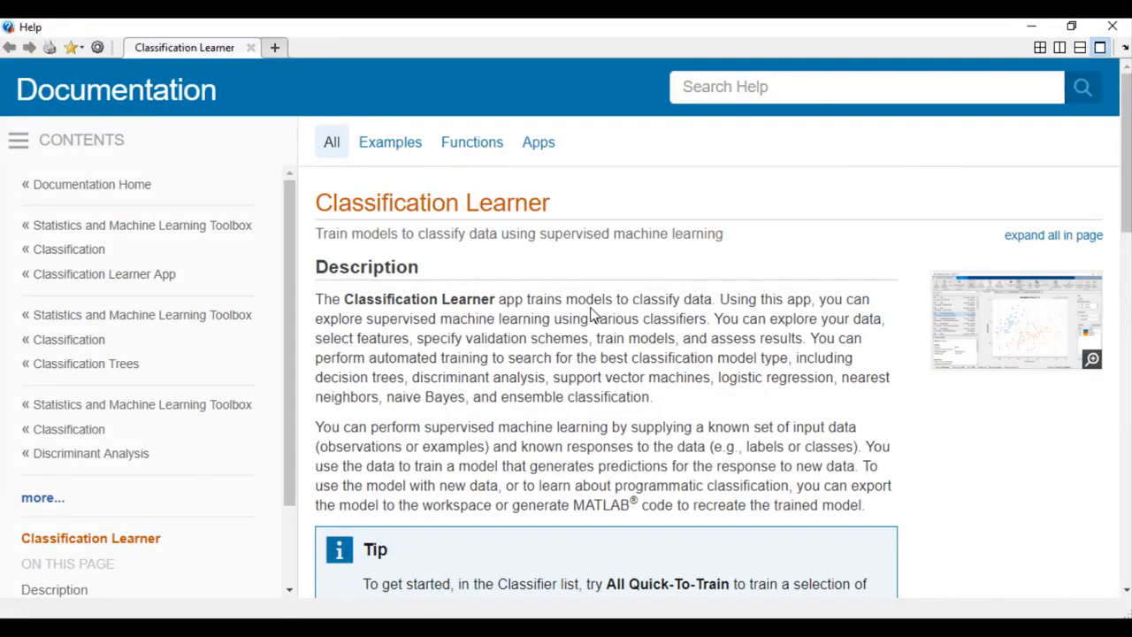
{"action": "scroll", "scroll_direction": "down", "scroll_amount": 3}
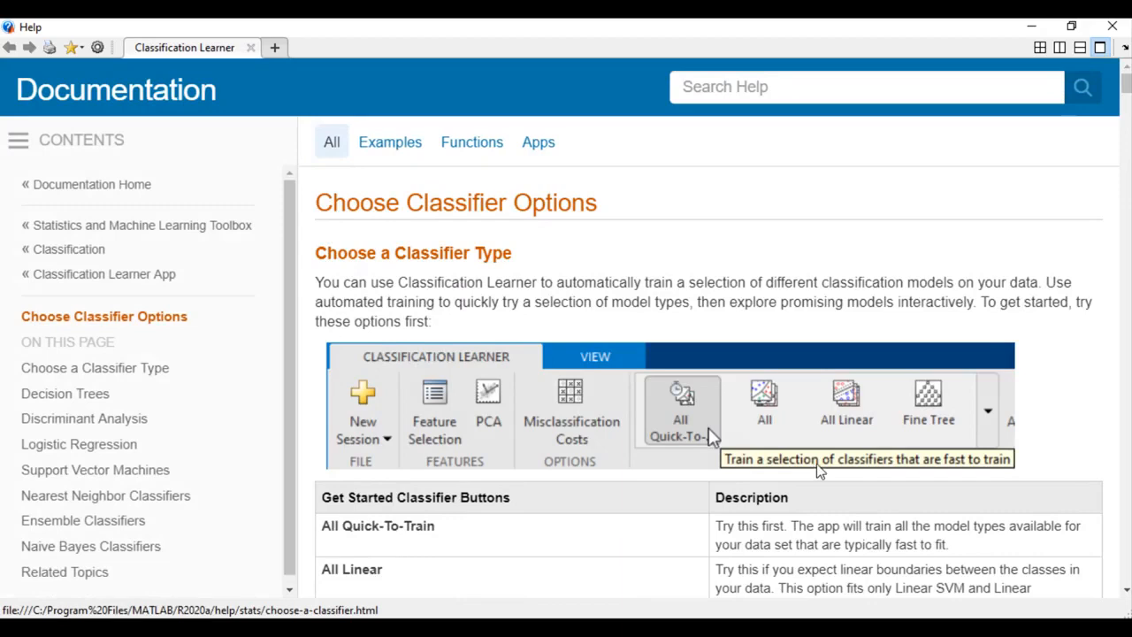
{"action": "mouse_move", "coordinate": [1015, 285]}
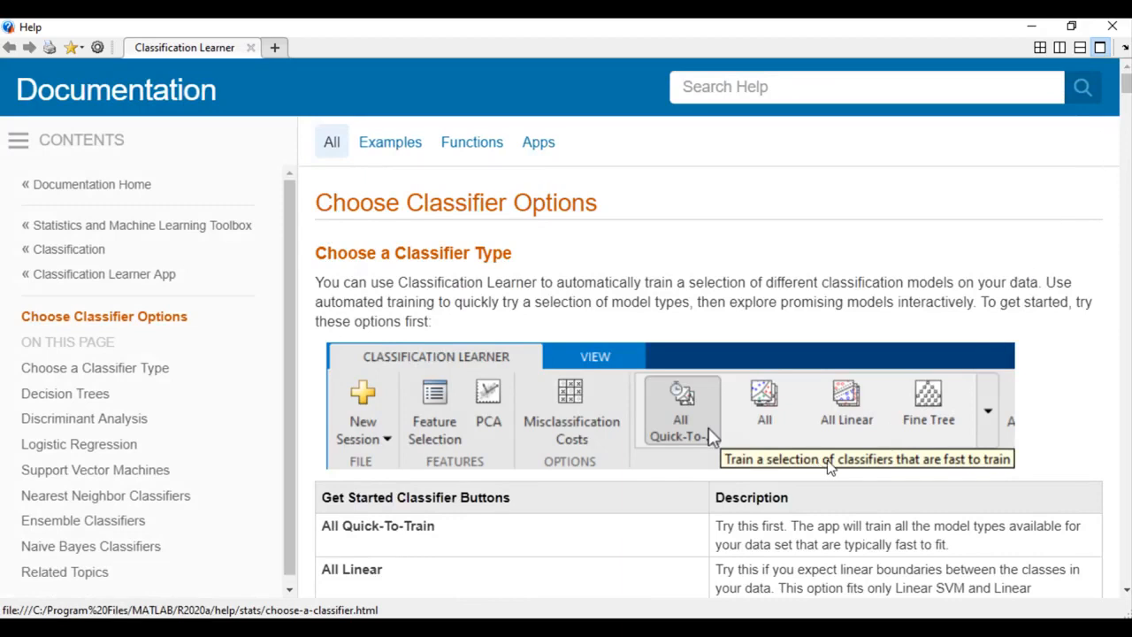
{"action": "scroll", "scroll_direction": "down", "scroll_amount": 3}
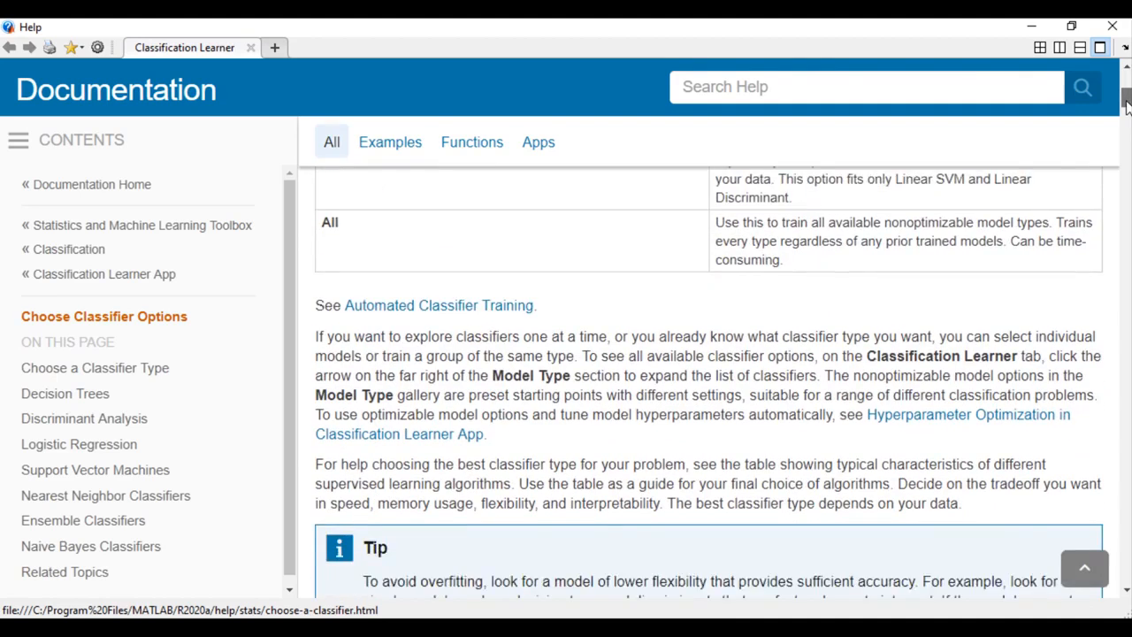
{"action": "scroll", "scroll_direction": "down", "scroll_amount": 3}
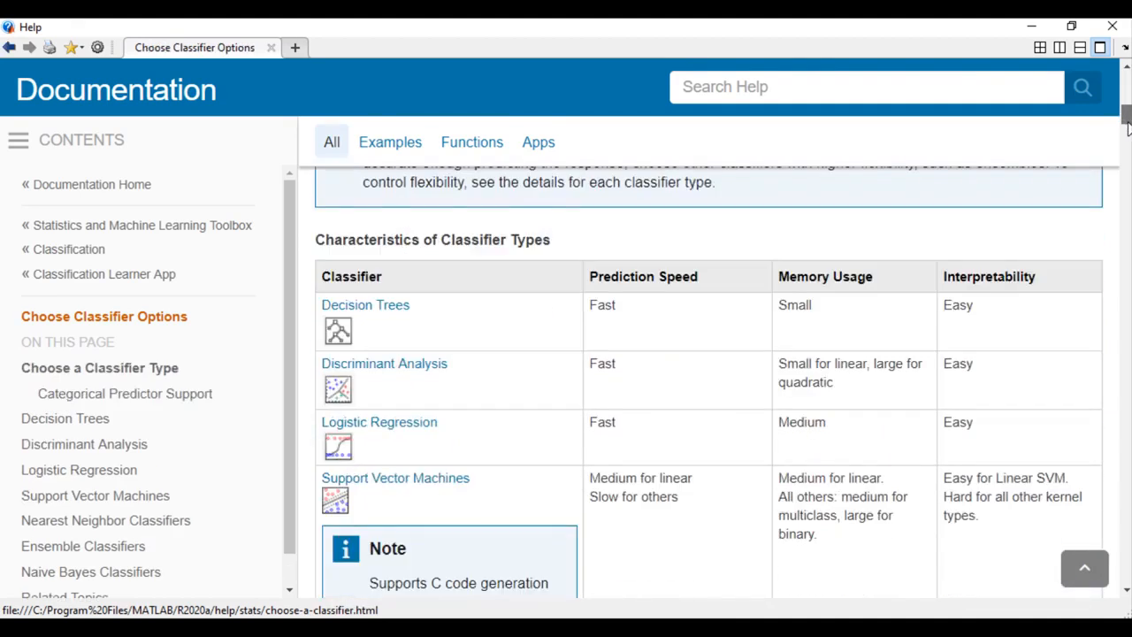
{"action": "scroll", "scroll_direction": "down", "scroll_amount": 3}
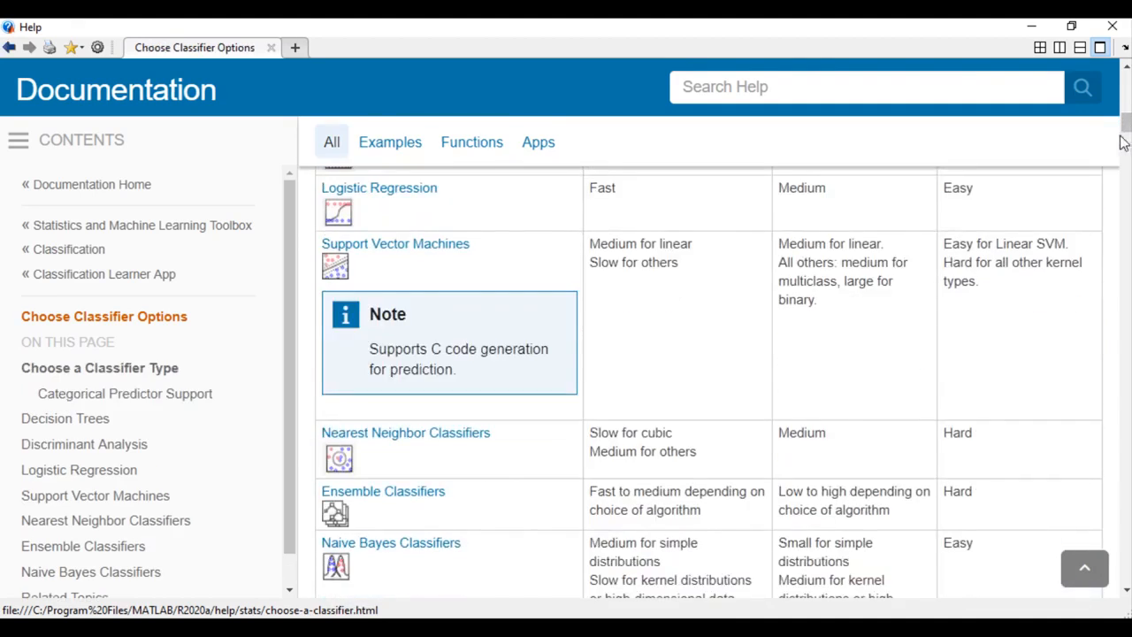